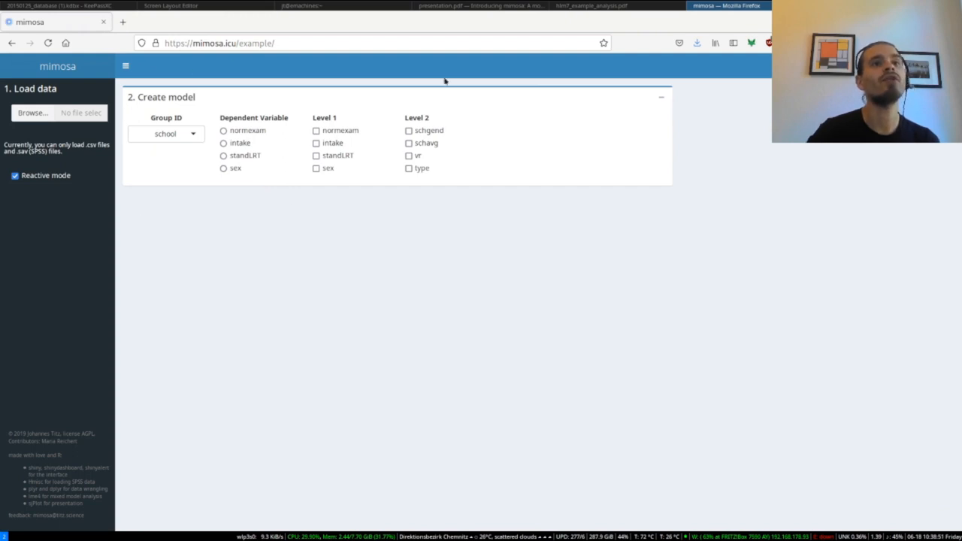
{"action": "mouse_move", "coordinate": [267, 188]}
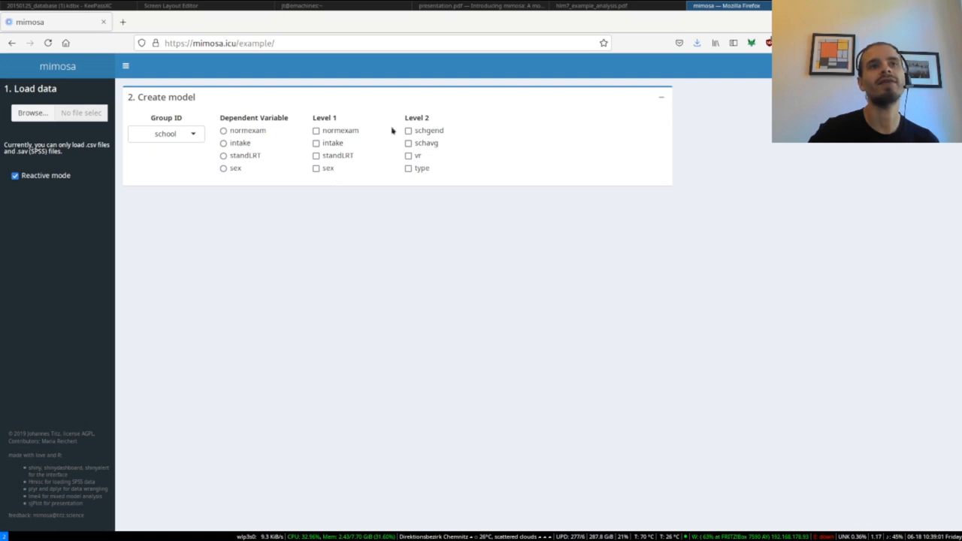
{"action": "mouse_move", "coordinate": [419, 179]}
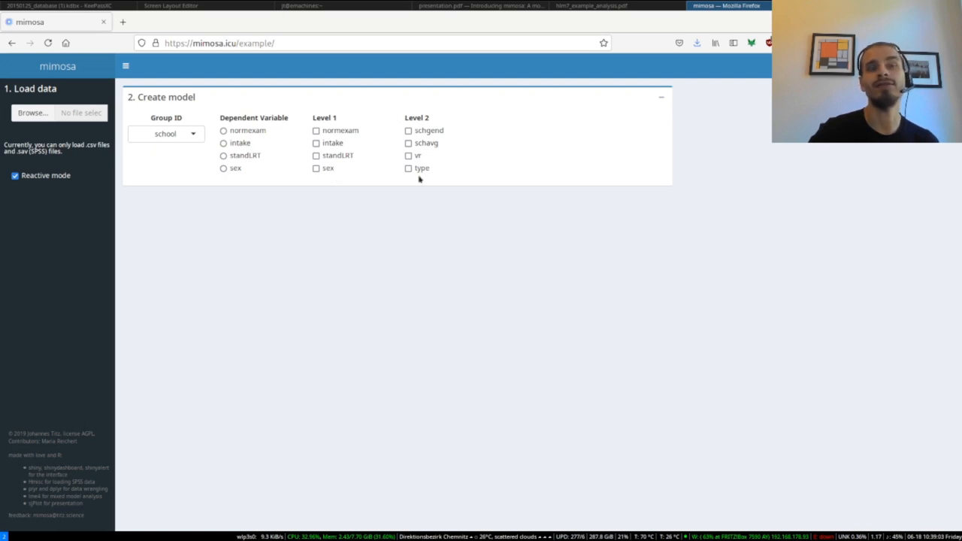
{"action": "mouse_move", "coordinate": [430, 218]}
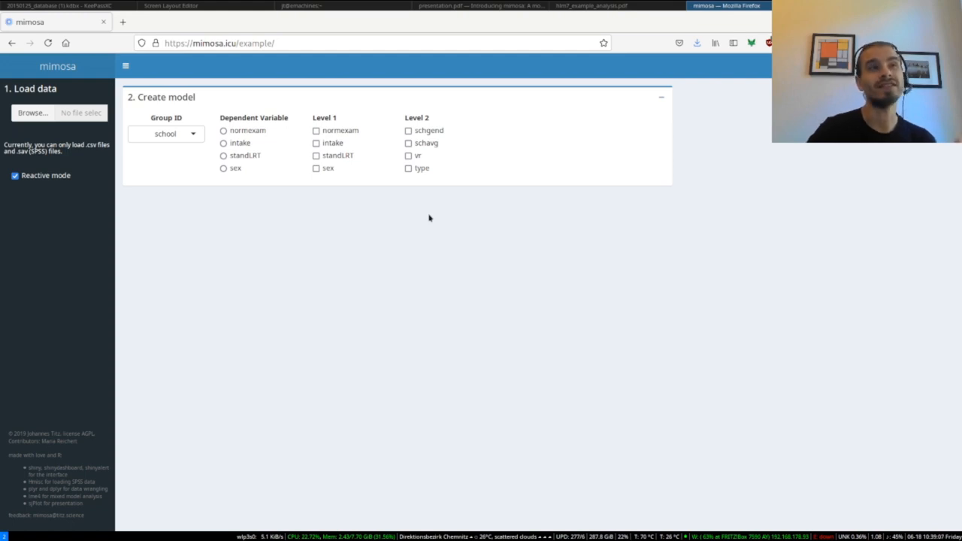
{"action": "mouse_move", "coordinate": [394, 216]}
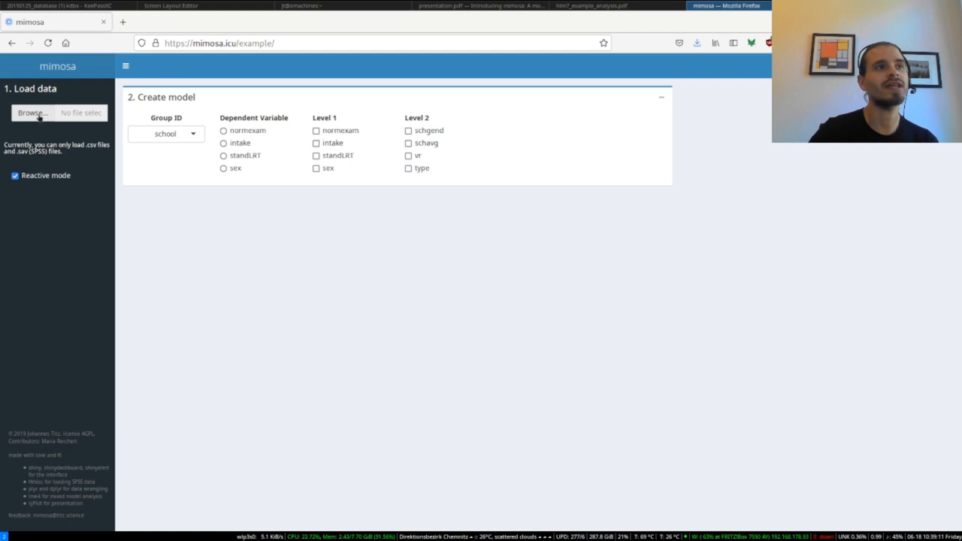
Dismiss the file picker, then model normexam on standLRT with school-varying slope plus school type.
{"action": "left_click", "coordinate": [33, 113]}
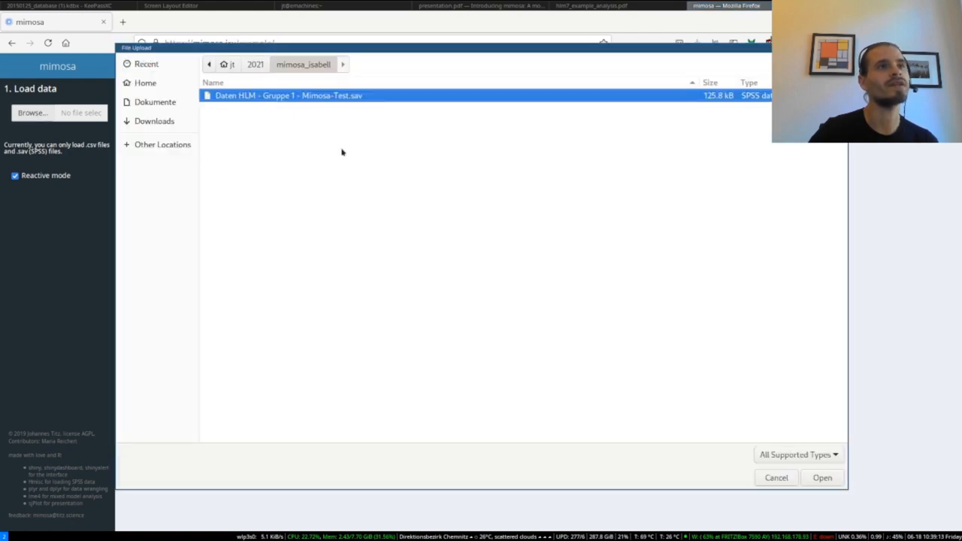
{"action": "left_click", "coordinate": [822, 477]}
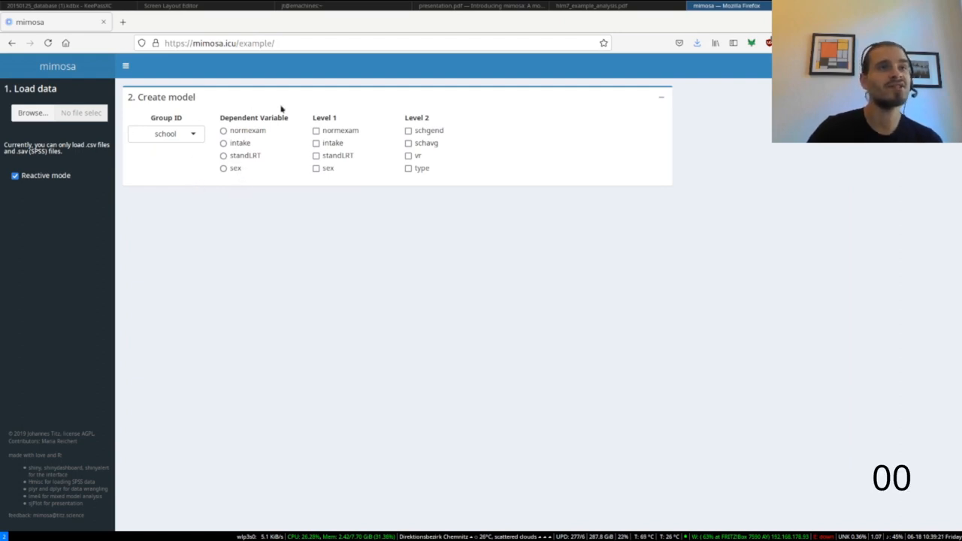
{"action": "left_click", "coordinate": [224, 130]}
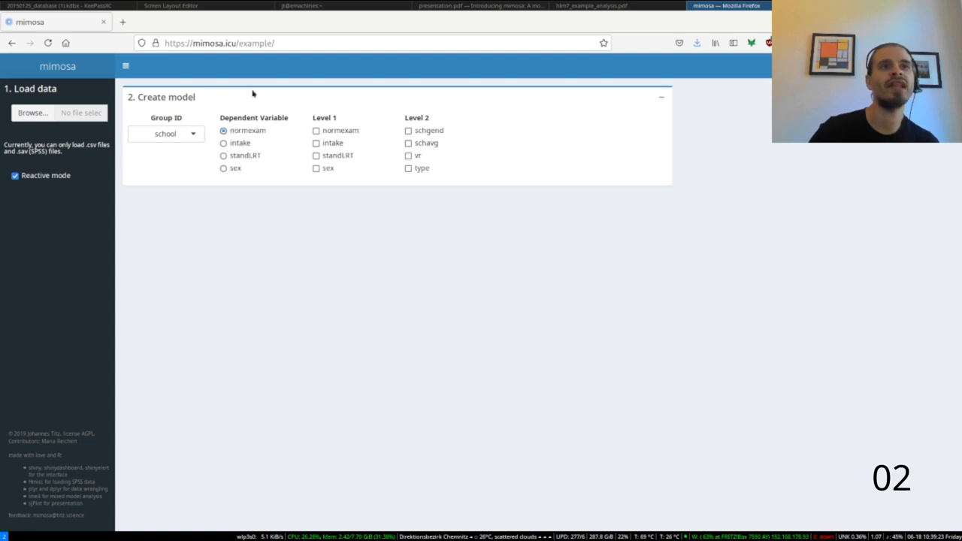
{"action": "left_click", "coordinate": [316, 143]}
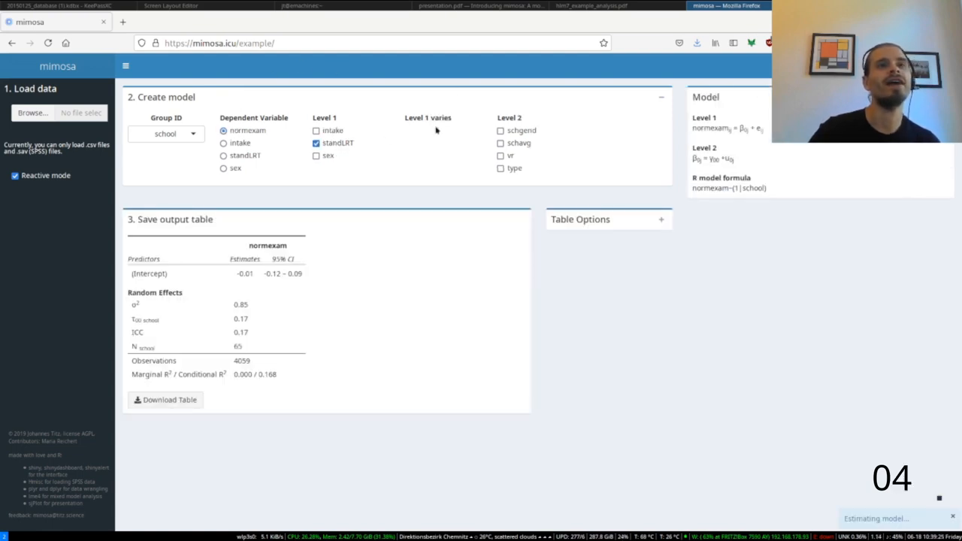
{"action": "left_click", "coordinate": [408, 130]}
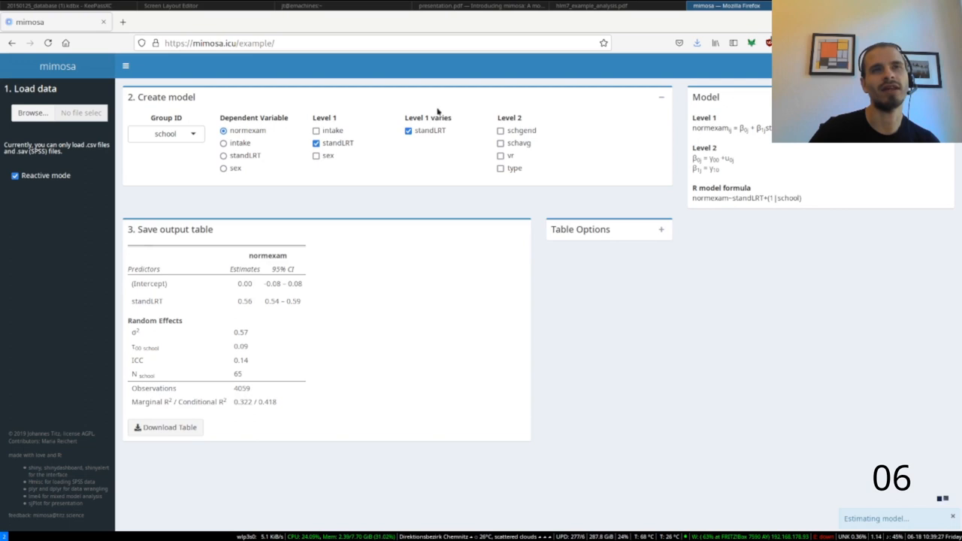
{"action": "left_click", "coordinate": [501, 168]}
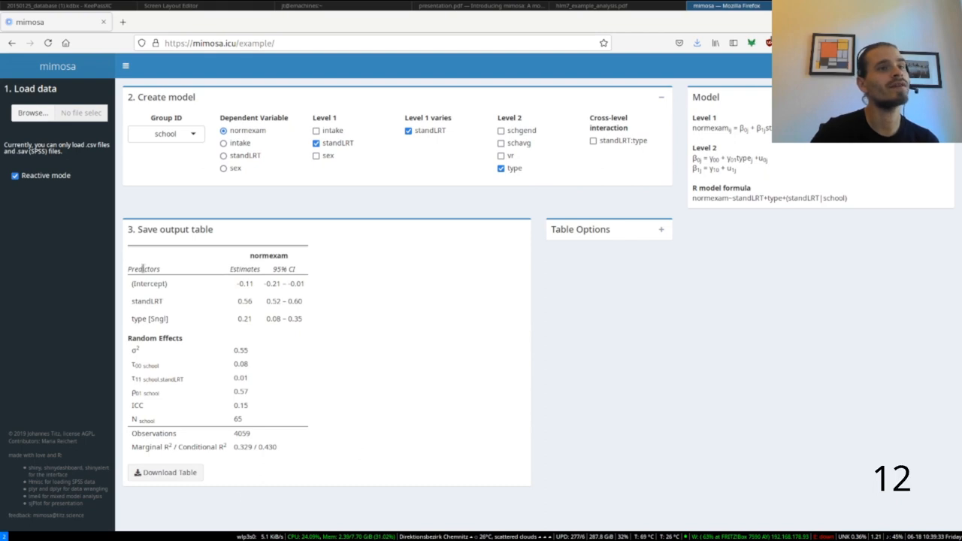
{"action": "mouse_move", "coordinate": [173, 256]}
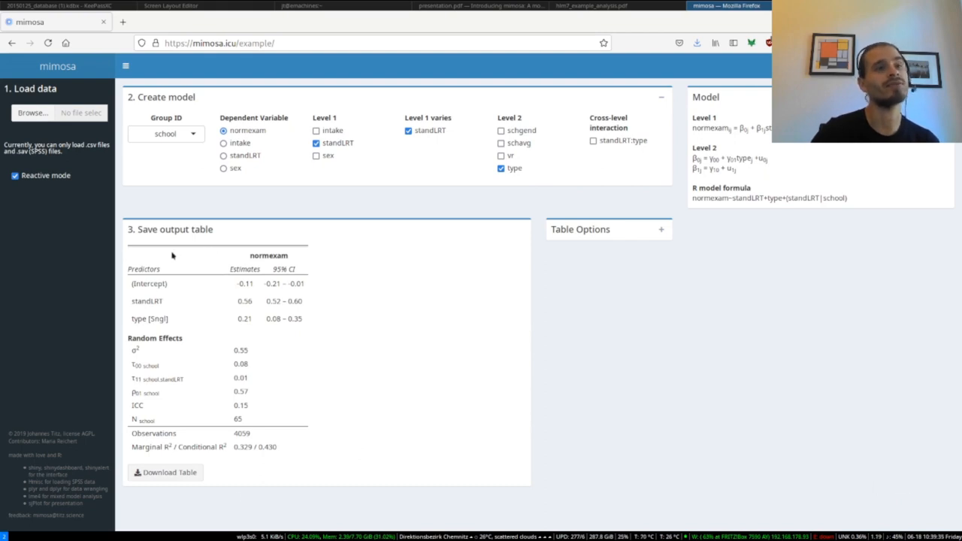
Download the results table as HTML, open it in a browser tab, then close that tab.
{"action": "left_click", "coordinate": [165, 472]}
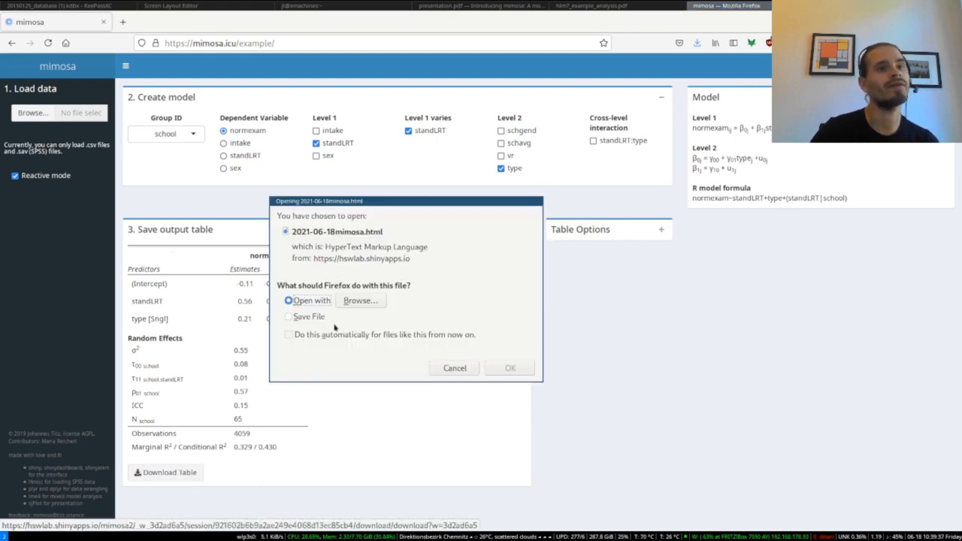
{"action": "left_click", "coordinate": [454, 367]}
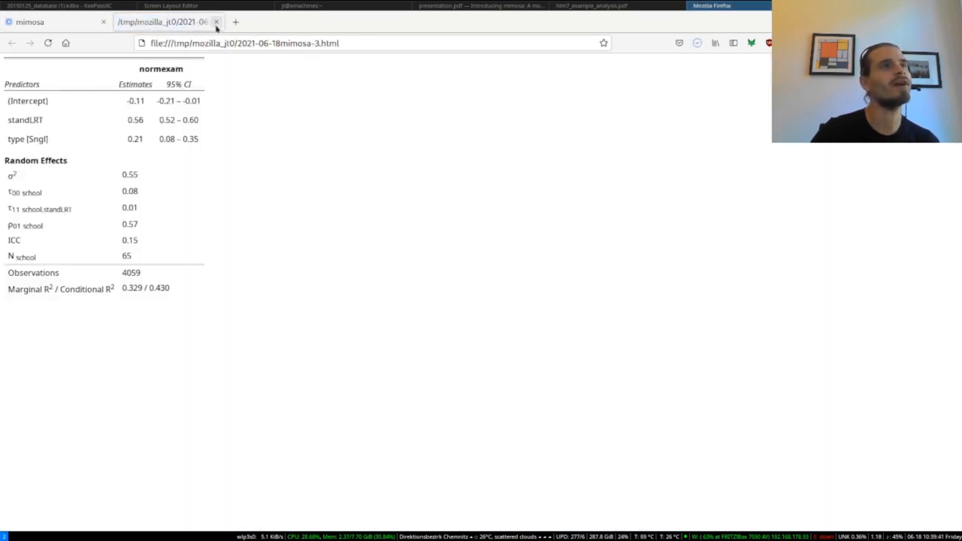
{"action": "left_click", "coordinate": [53, 21]}
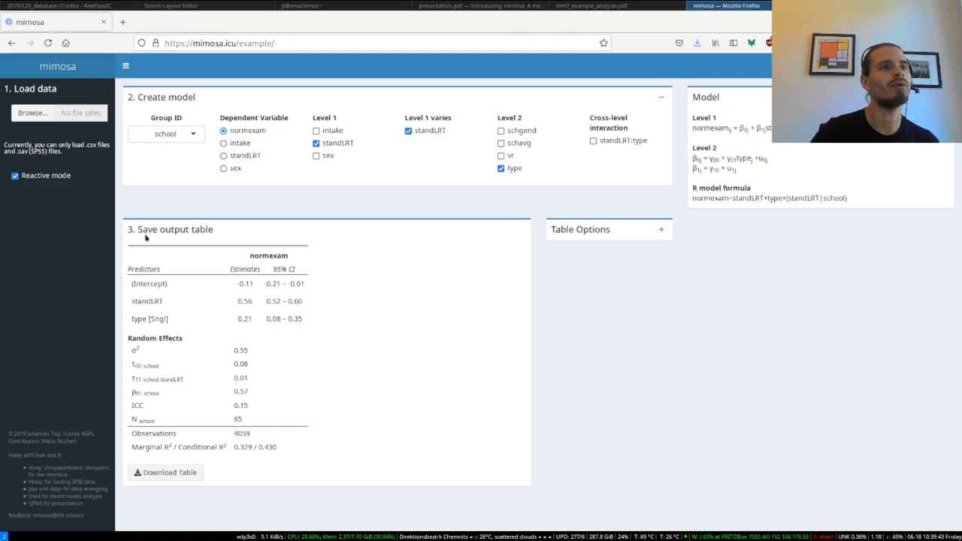
{"action": "mouse_move", "coordinate": [216, 233]}
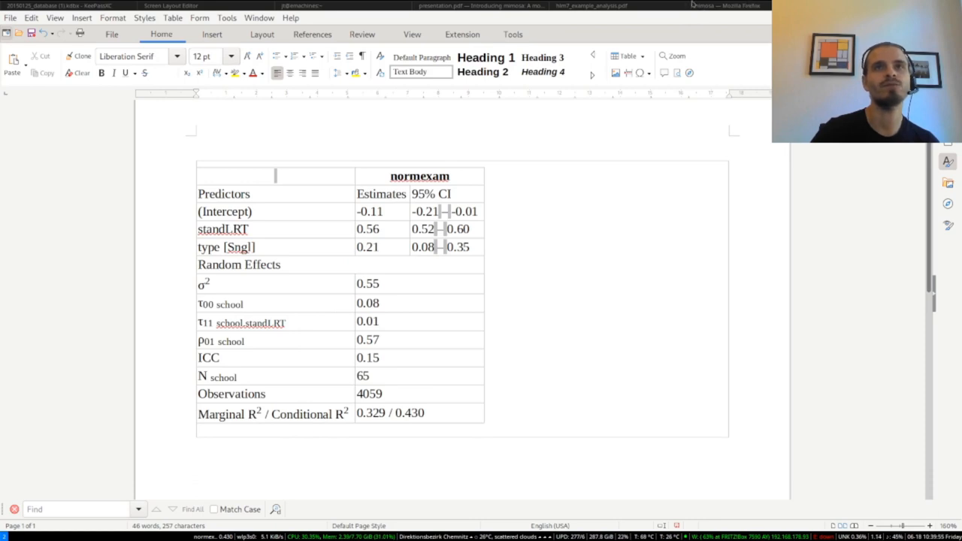
Leave the Writer document holding the results table and switch back to the mimosa browser window.
{"action": "left_click", "coordinate": [727, 5]}
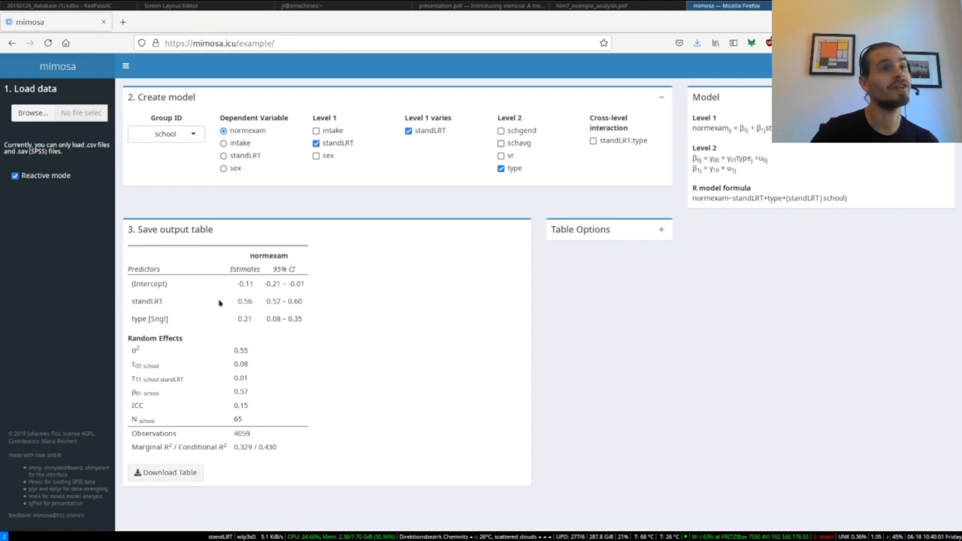
{"action": "double_click", "coordinate": [245, 300]}
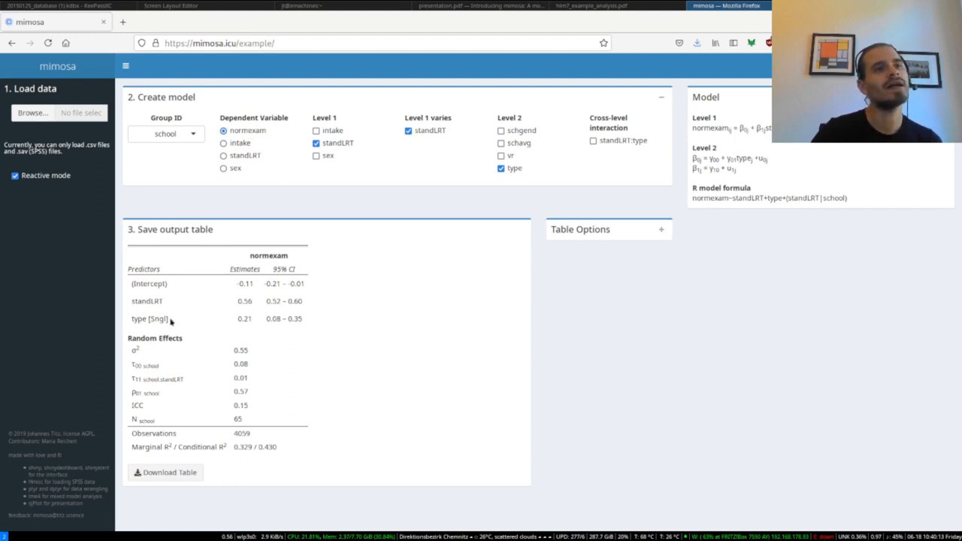
{"action": "double_click", "coordinate": [158, 319]}
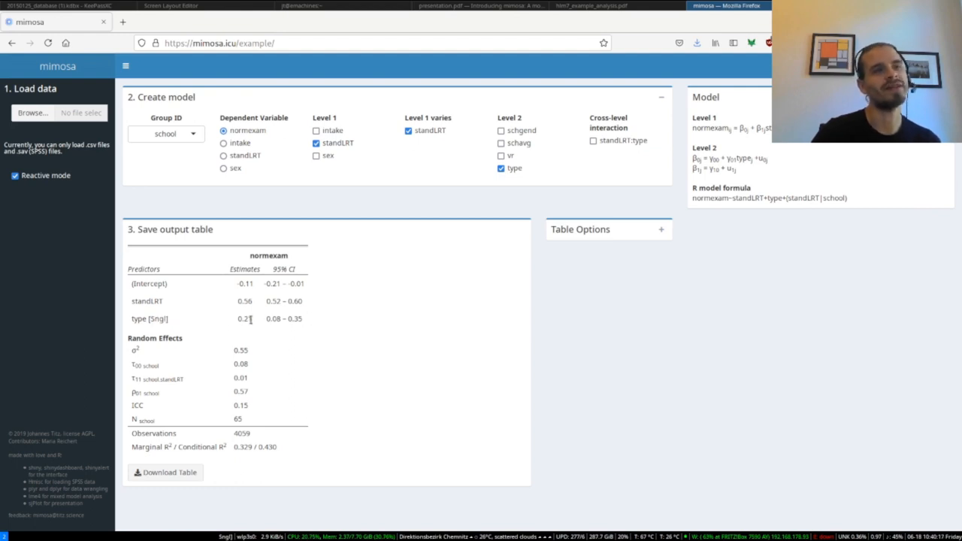
{"action": "double_click", "coordinate": [147, 301]}
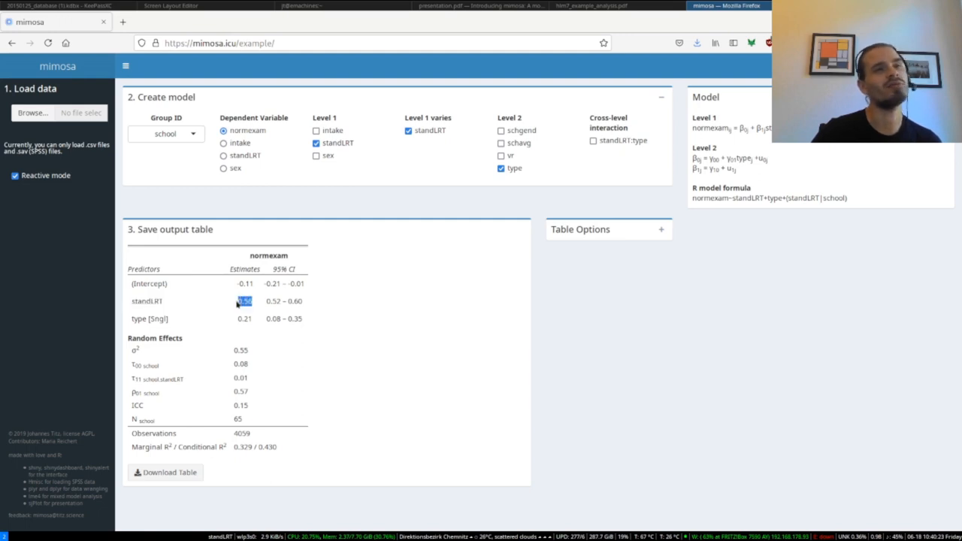
{"action": "mouse_move", "coordinate": [234, 306]}
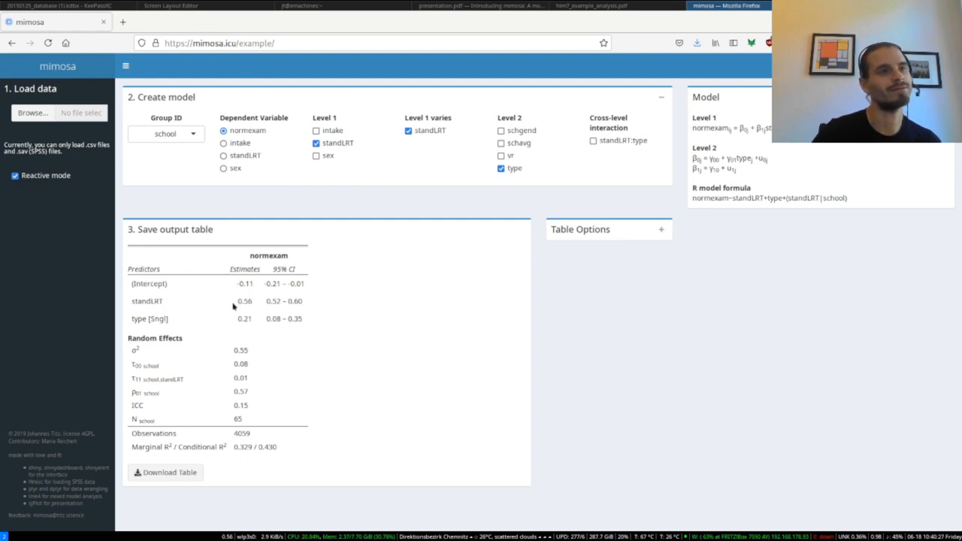
{"action": "mouse_move", "coordinate": [273, 256]}
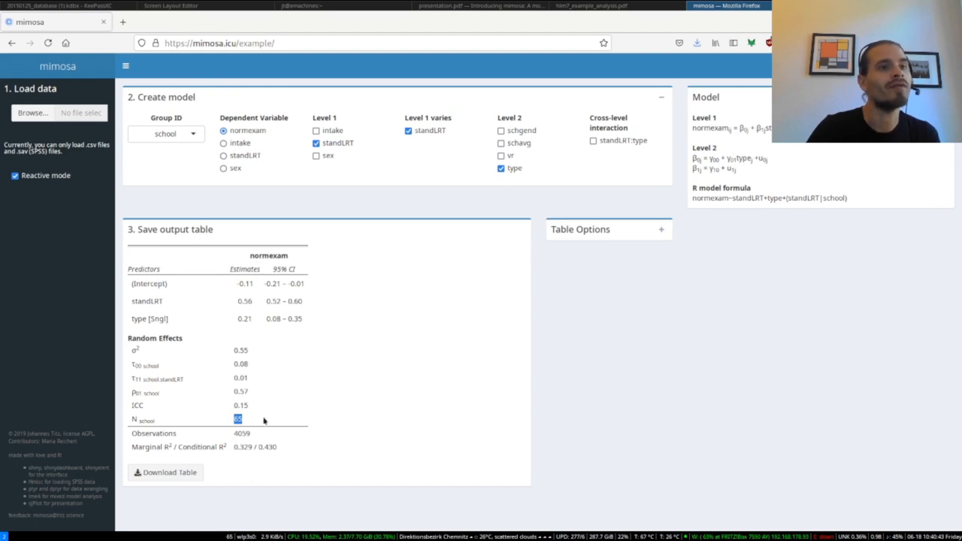
{"action": "left_click", "coordinate": [241, 433]}
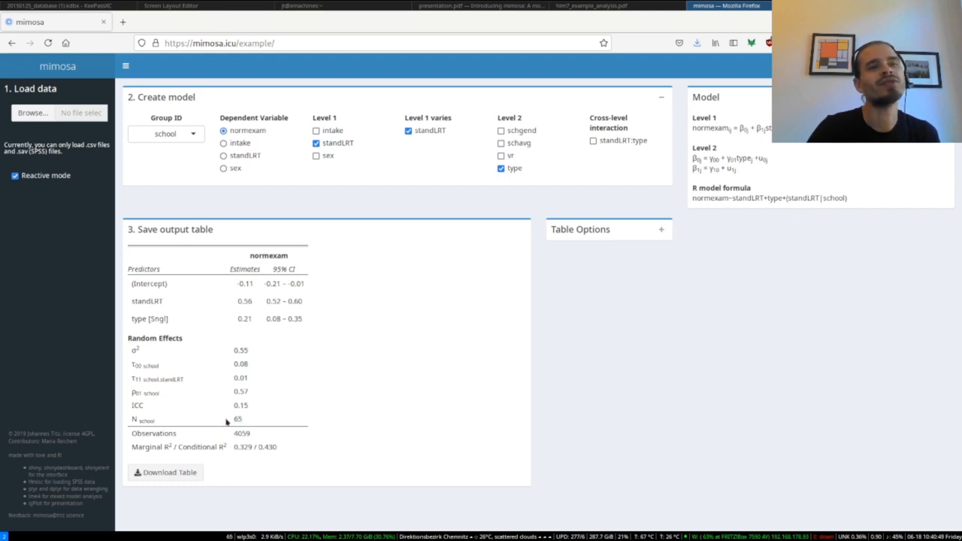
{"action": "double_click", "coordinate": [237, 418]}
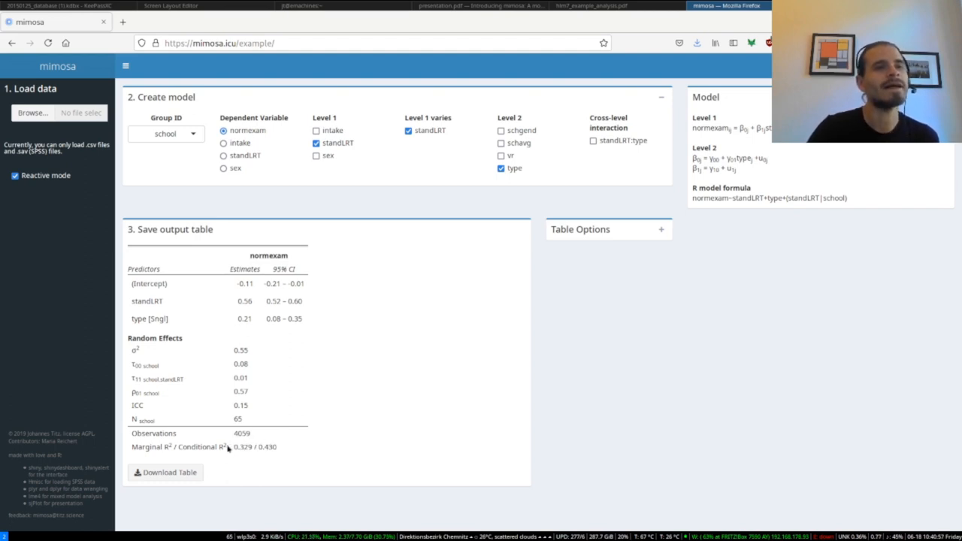
{"action": "double_click", "coordinate": [255, 446]}
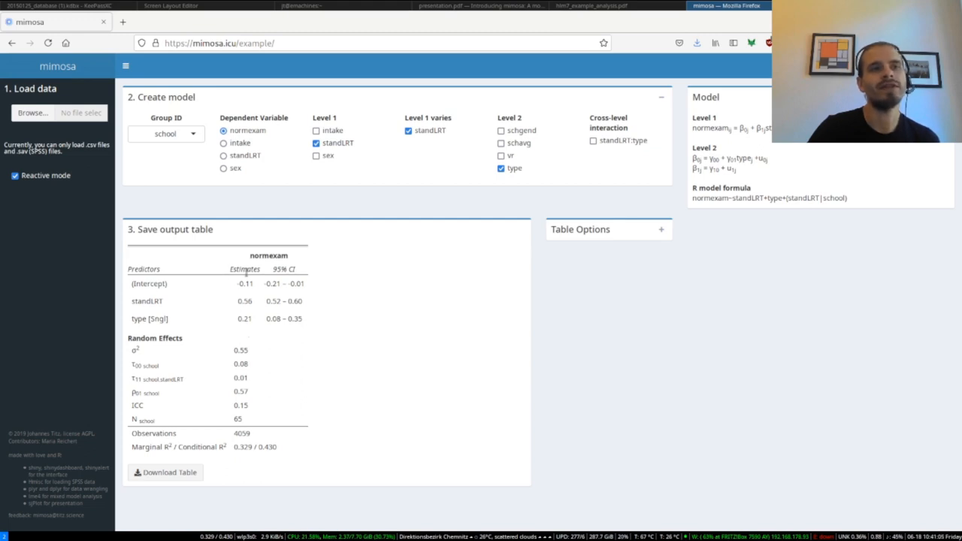
{"action": "mouse_move", "coordinate": [309, 273]}
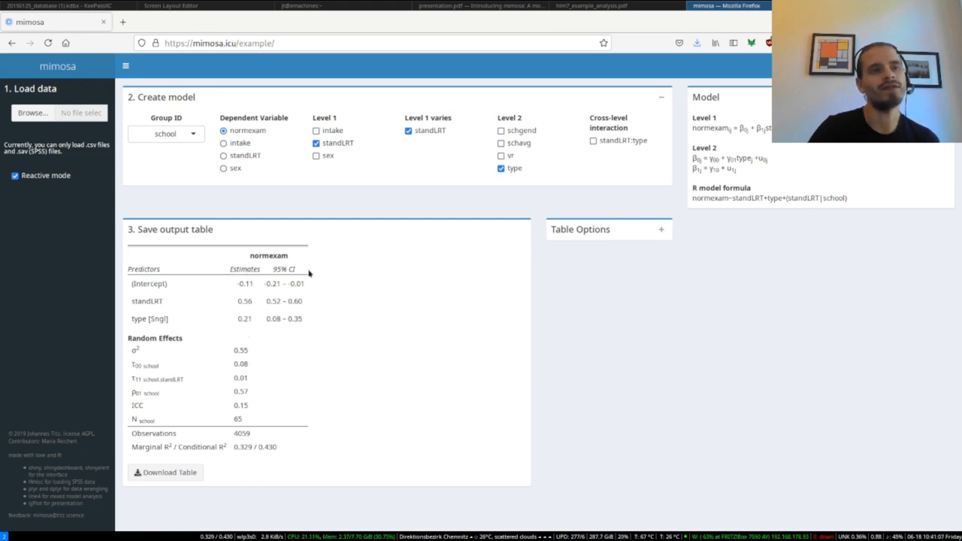
{"action": "mouse_move", "coordinate": [324, 269]}
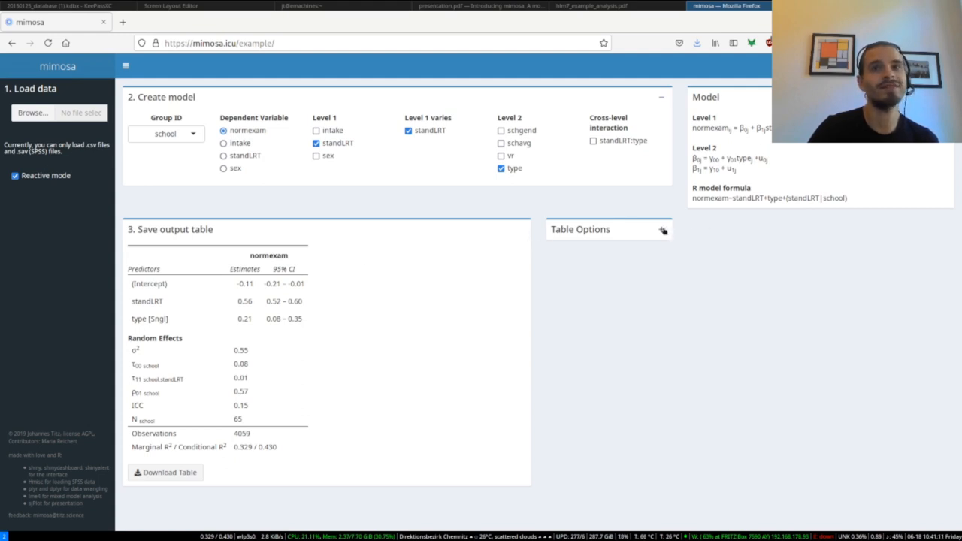
Expand Table Options and leave the test statistic unticked so no extra statistics appear.
{"action": "left_click", "coordinate": [662, 230]}
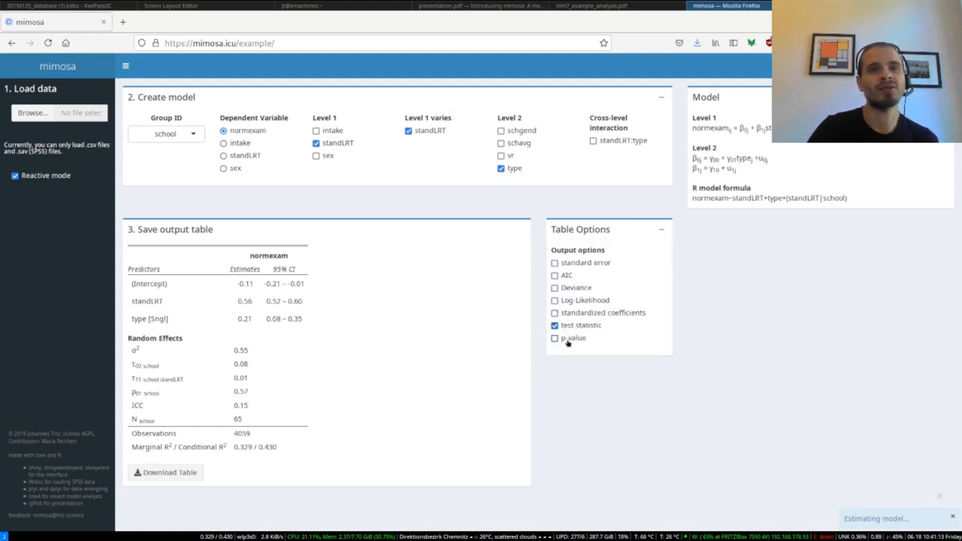
{"action": "left_click", "coordinate": [555, 338]}
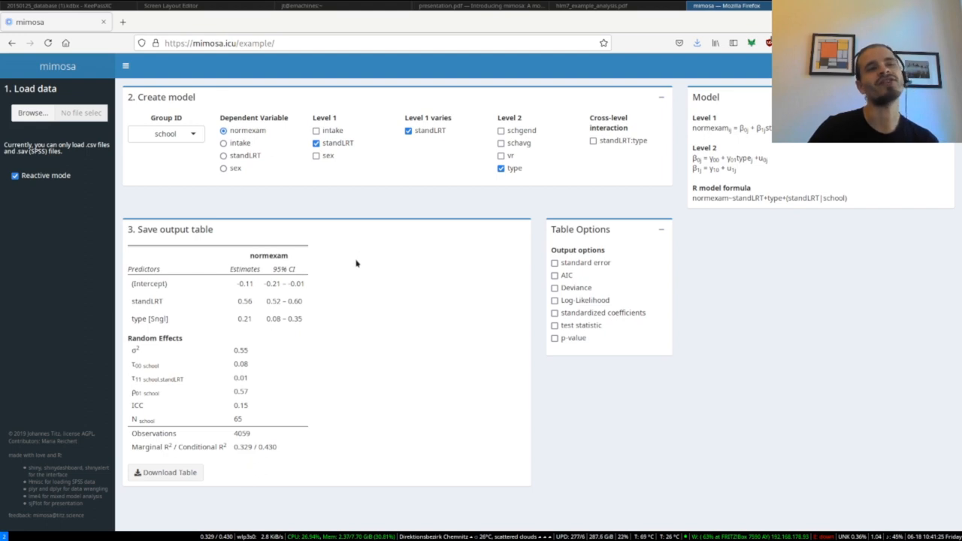
{"action": "mouse_move", "coordinate": [365, 259]}
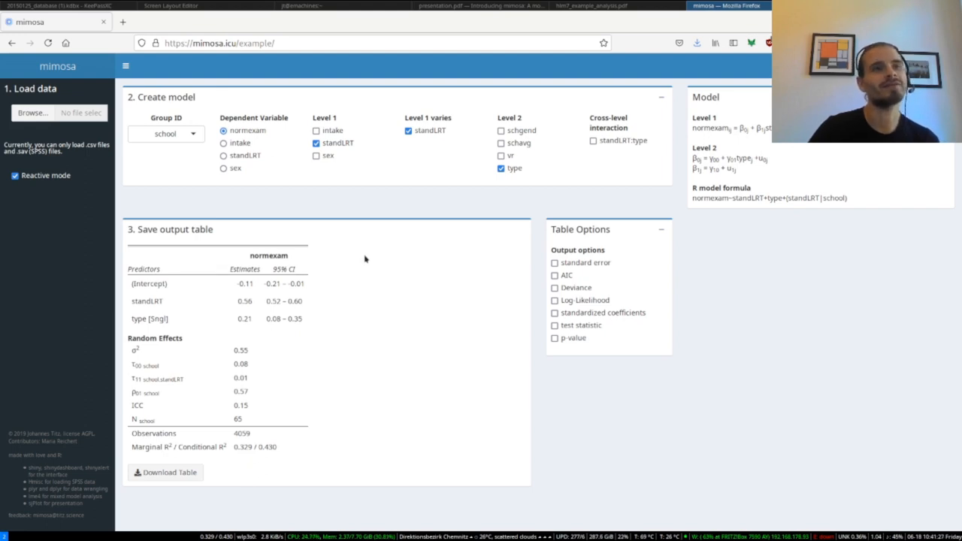
{"action": "mouse_move", "coordinate": [464, 251]}
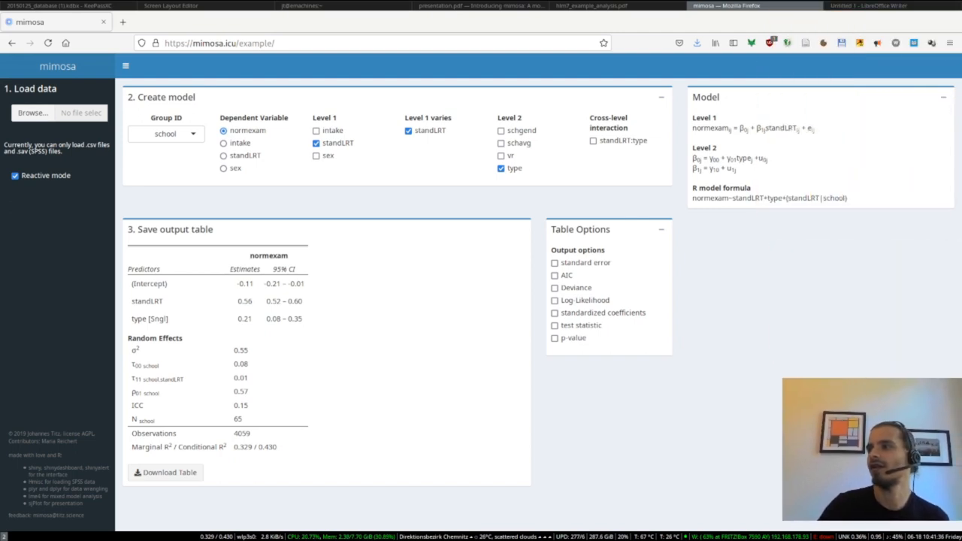
{"action": "mouse_move", "coordinate": [845, 251]}
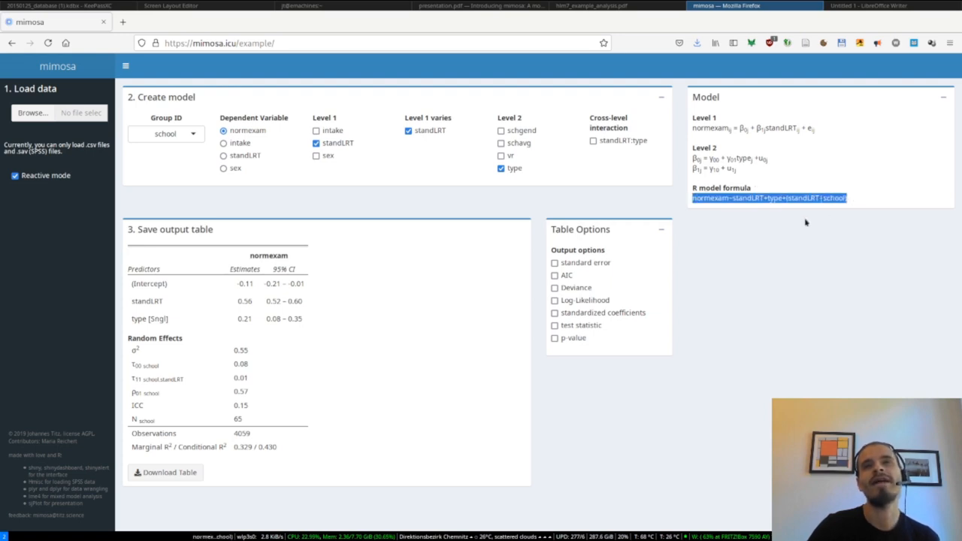
{"action": "mouse_move", "coordinate": [747, 228]}
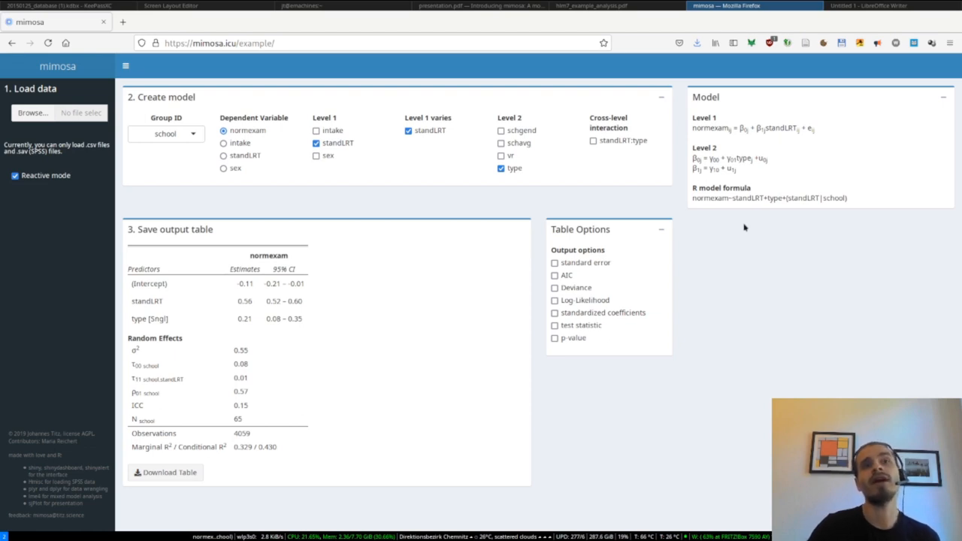
{"action": "mouse_move", "coordinate": [732, 238]}
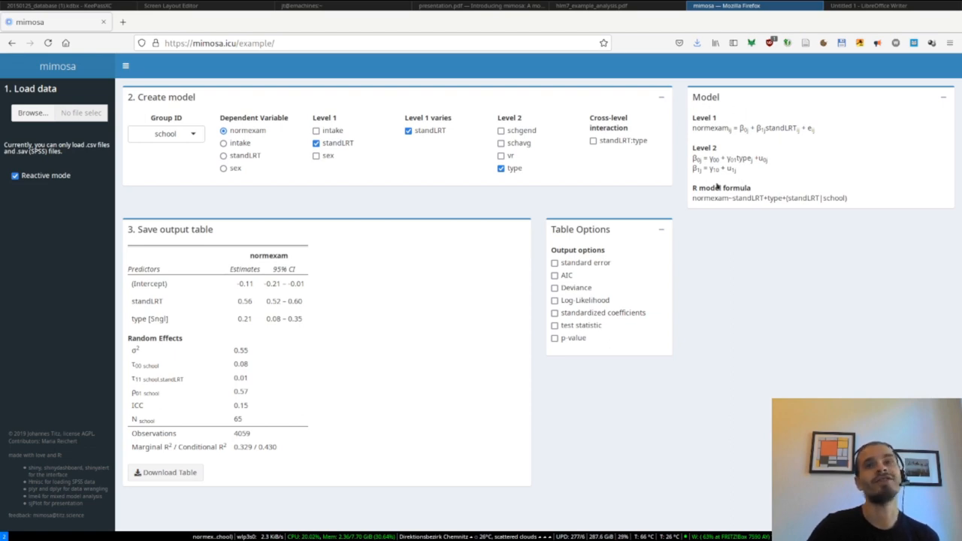
{"action": "mouse_move", "coordinate": [743, 260]}
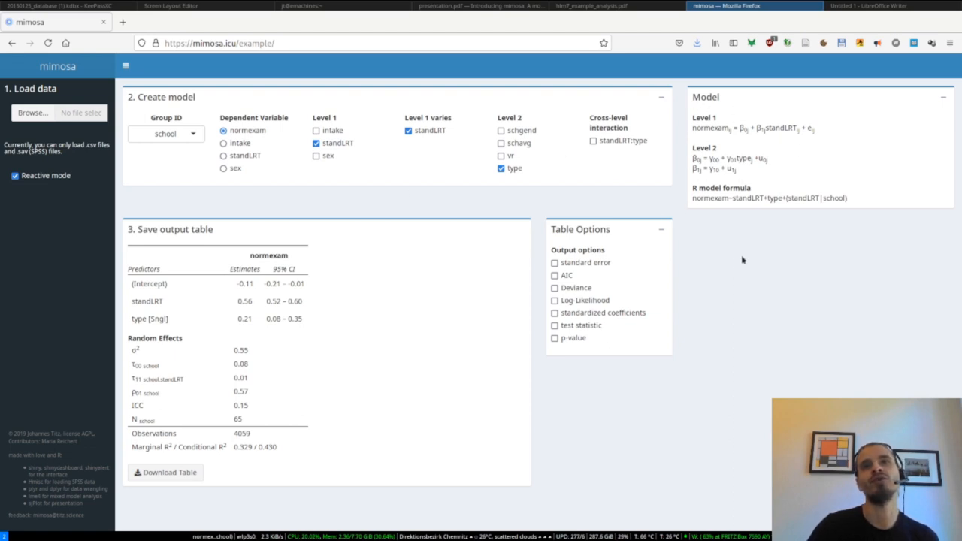
{"action": "mouse_move", "coordinate": [745, 244]}
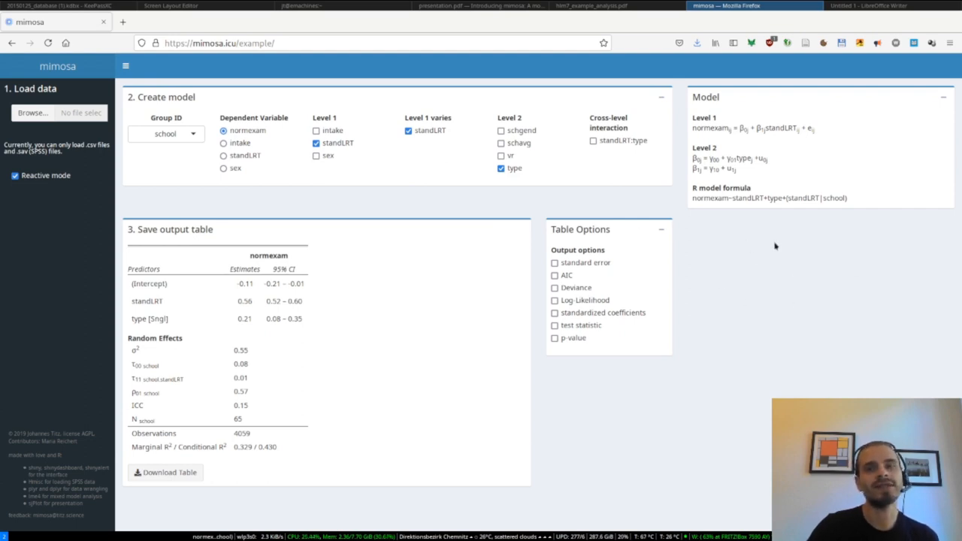
{"action": "mouse_move", "coordinate": [632, 270]}
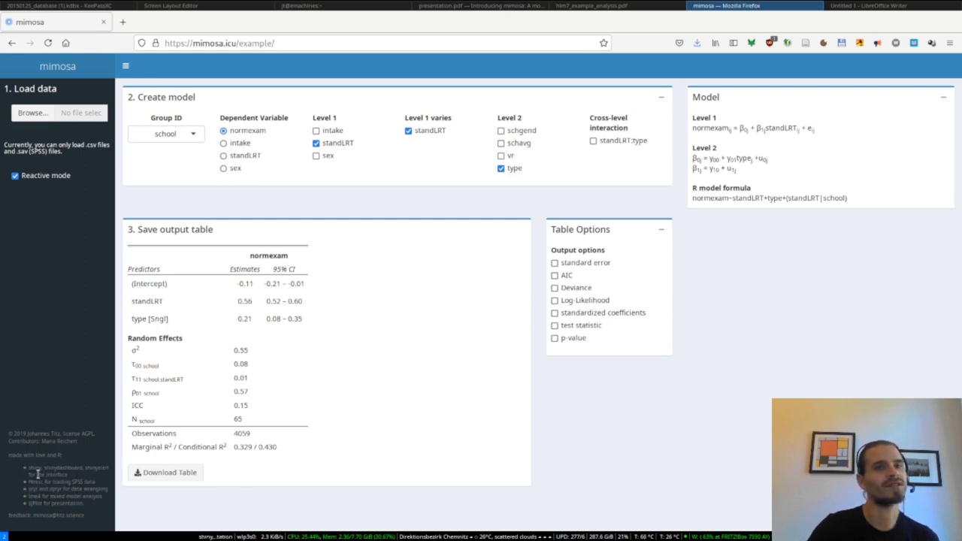
{"action": "mouse_move", "coordinate": [738, 322]}
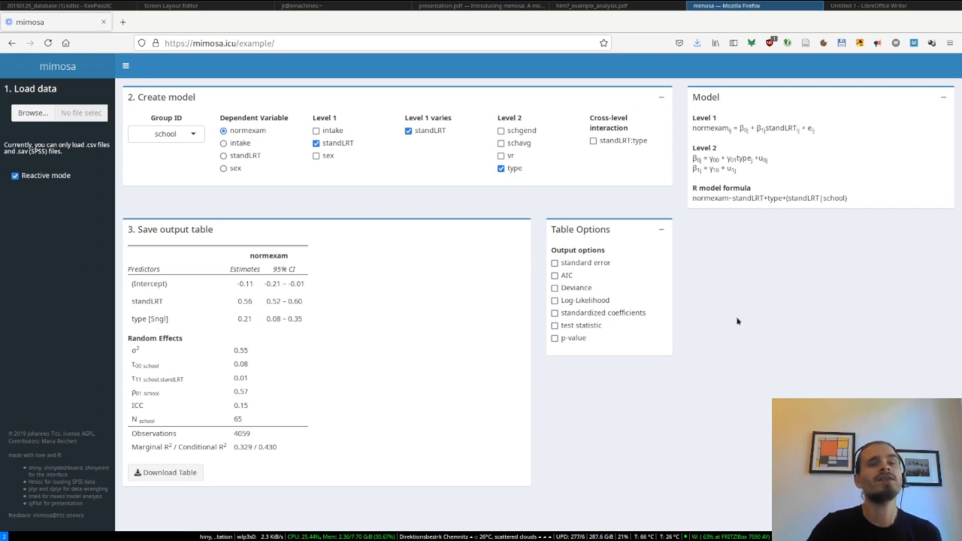
{"action": "mouse_move", "coordinate": [723, 331]}
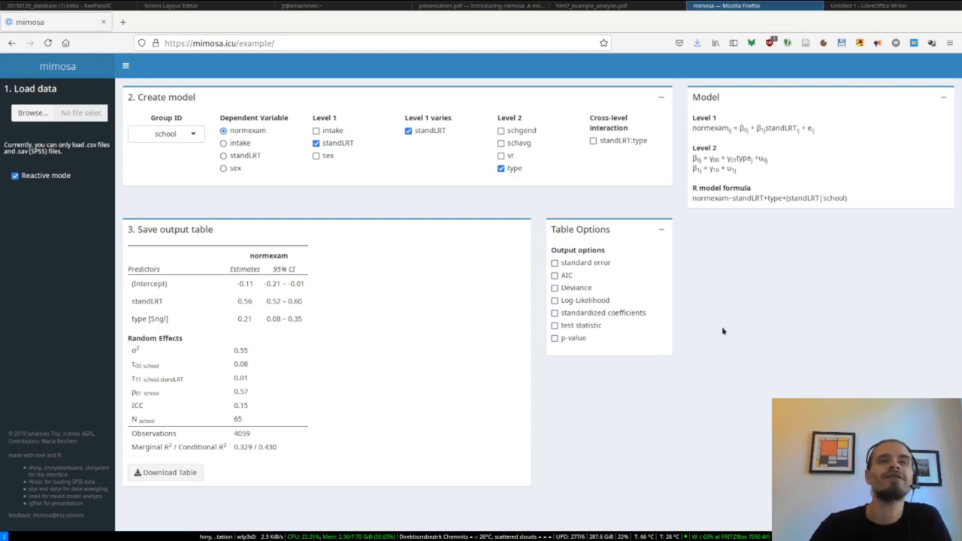
{"action": "mouse_move", "coordinate": [703, 311]}
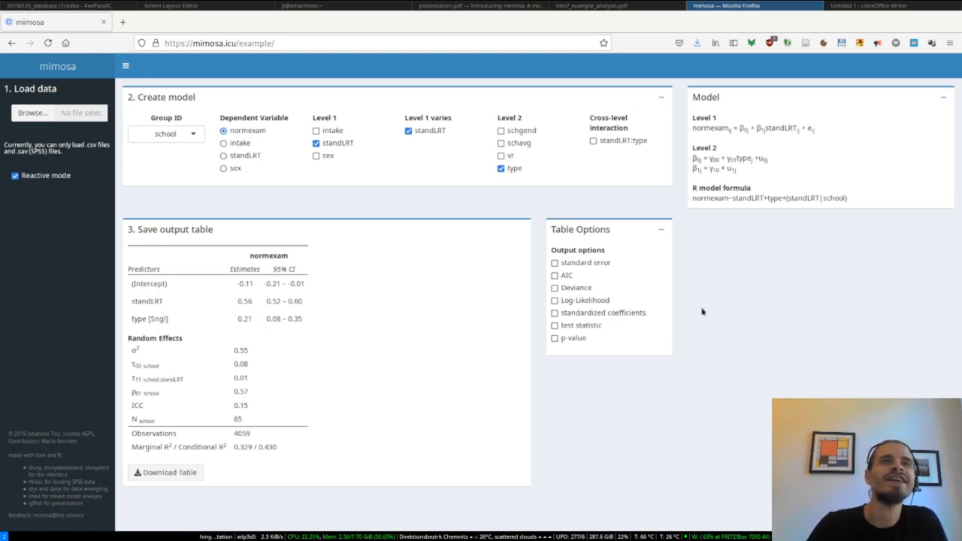
{"action": "mouse_move", "coordinate": [326, 182]}
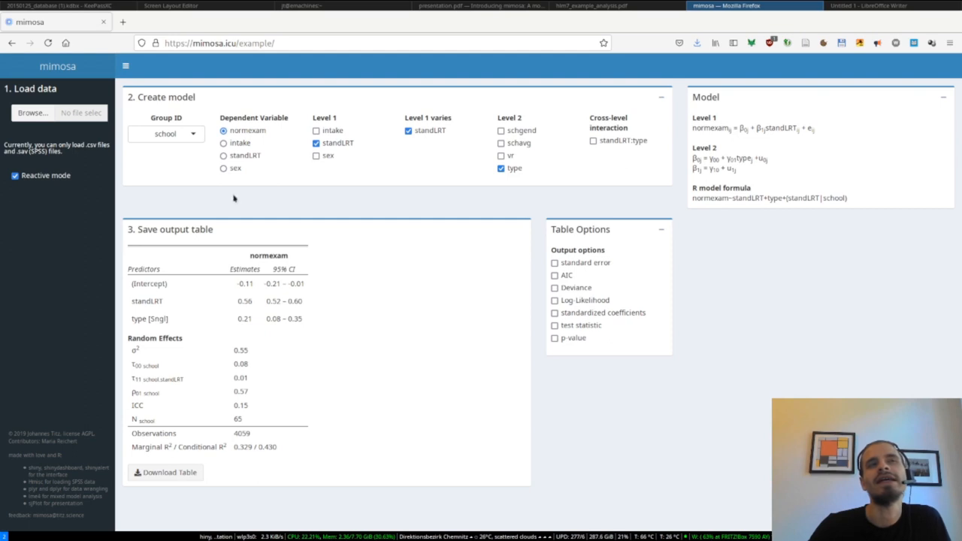
{"action": "mouse_move", "coordinate": [505, 210]}
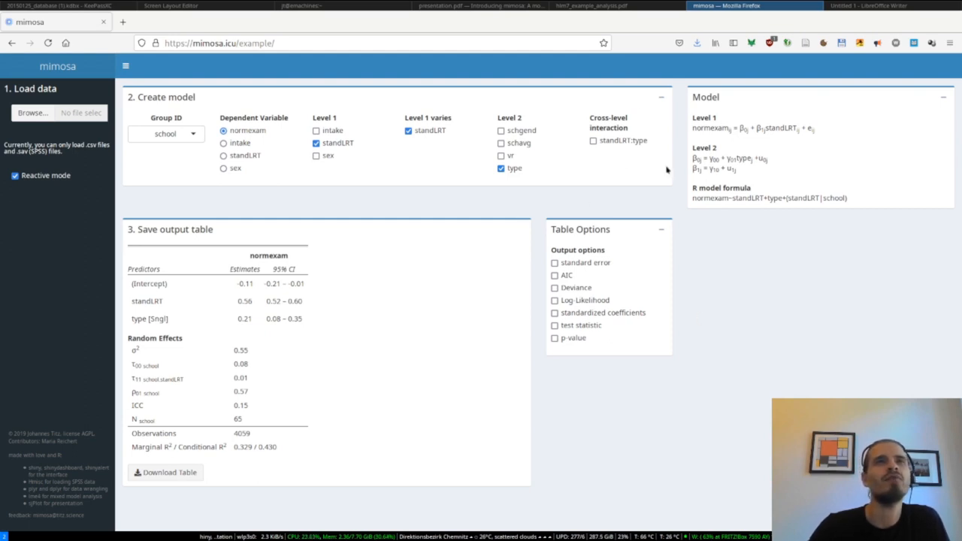
{"action": "mouse_move", "coordinate": [640, 111]}
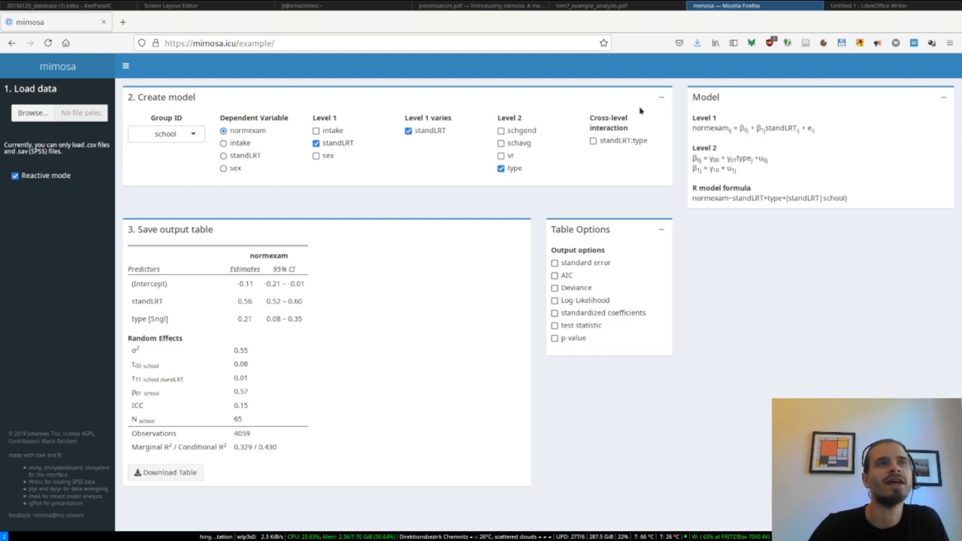